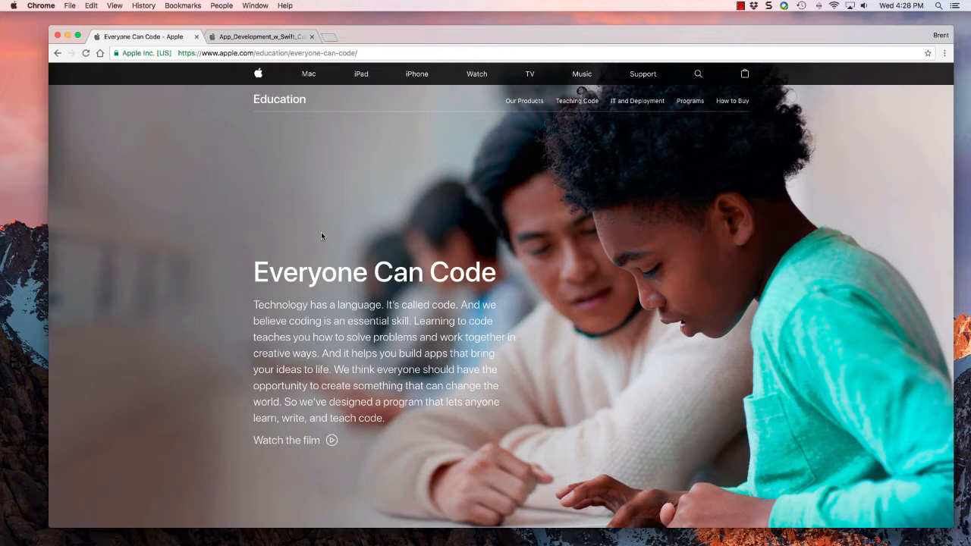
pyautogui.moveTo(372, 249)
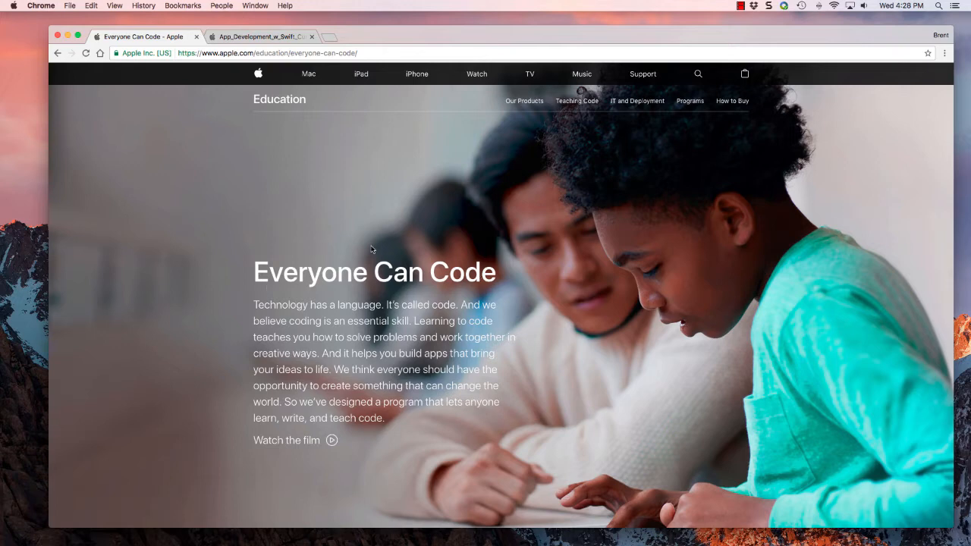
pyautogui.moveTo(263, 228)
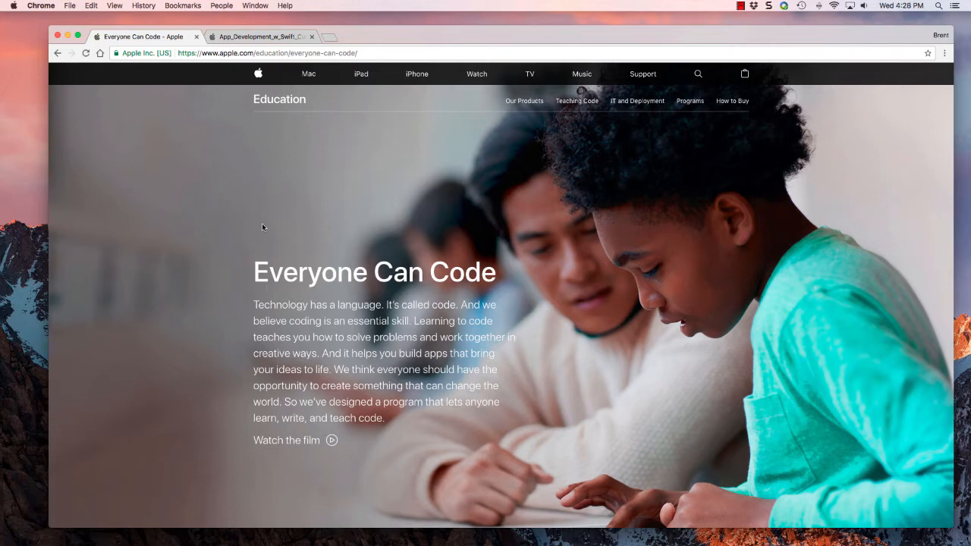
pyautogui.moveTo(340, 67)
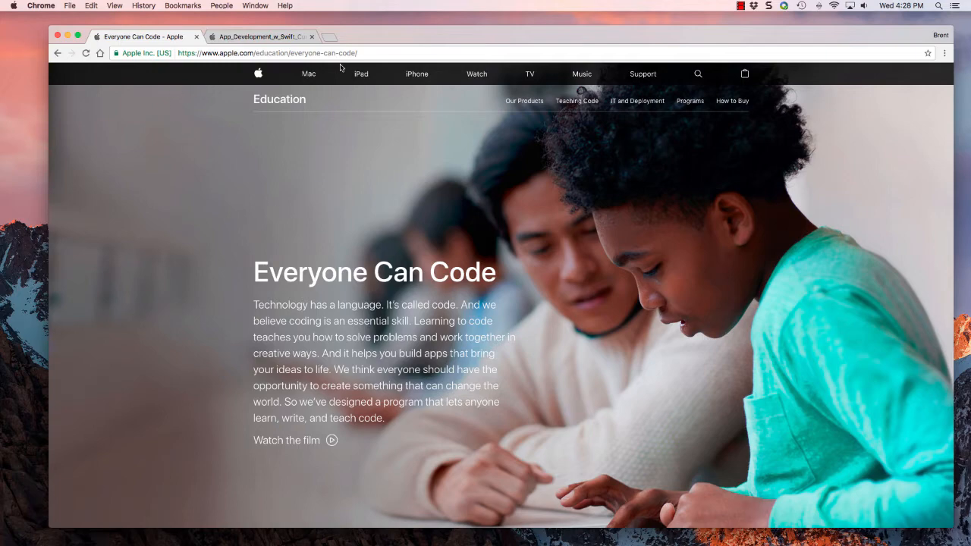
# Scroll the Everyone Can Code page down to the 'Bring coding into your school' section
pyautogui.scroll(-3)
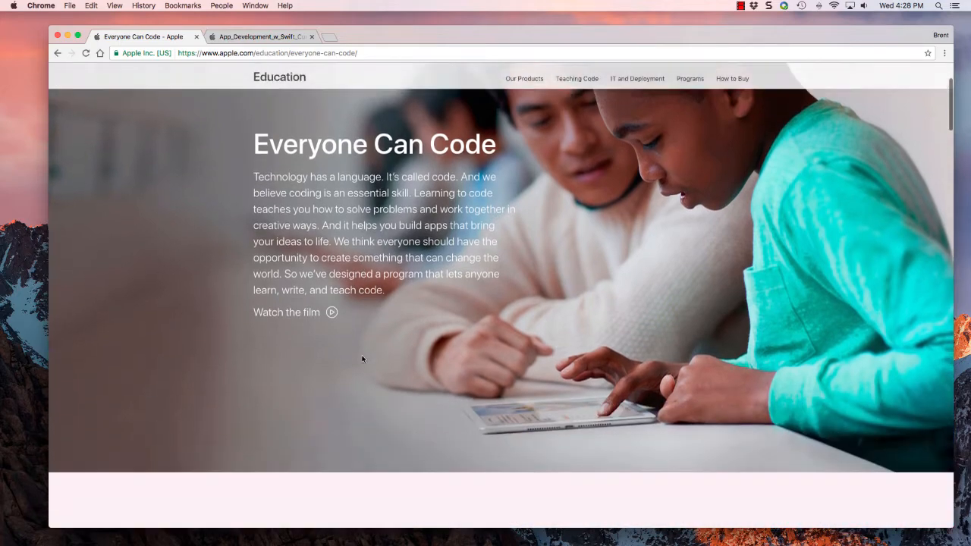
pyautogui.scroll(-3)
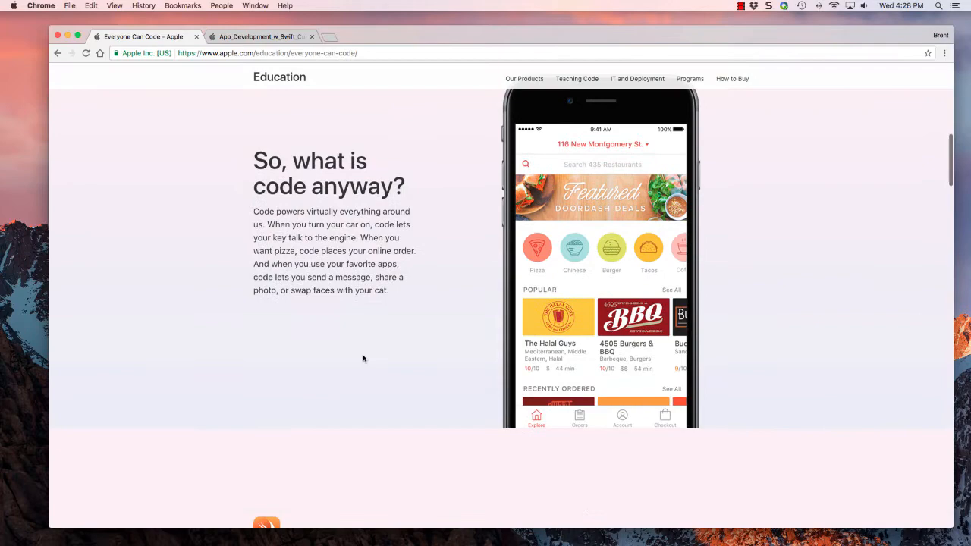
pyautogui.scroll(-3)
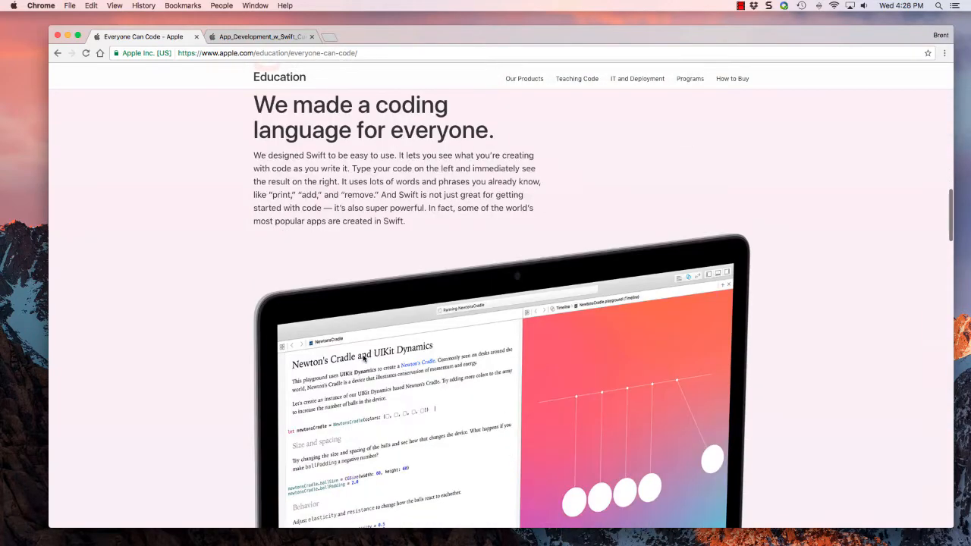
pyautogui.scroll(-3)
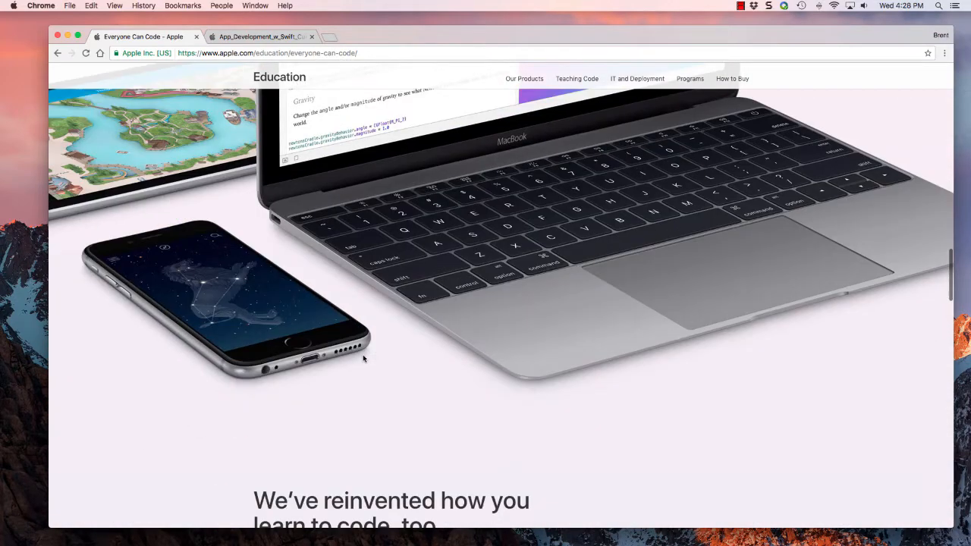
pyautogui.scroll(-3)
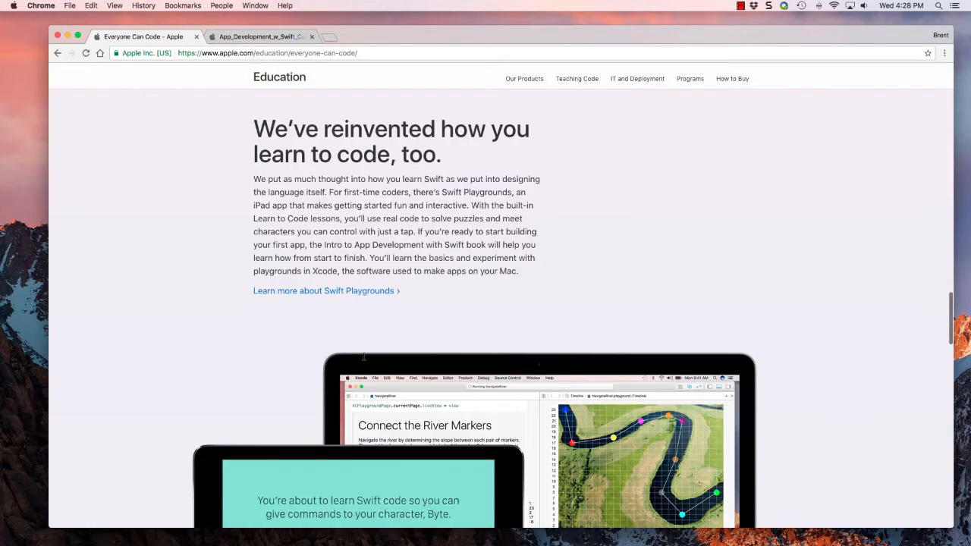
pyautogui.scroll(-3)
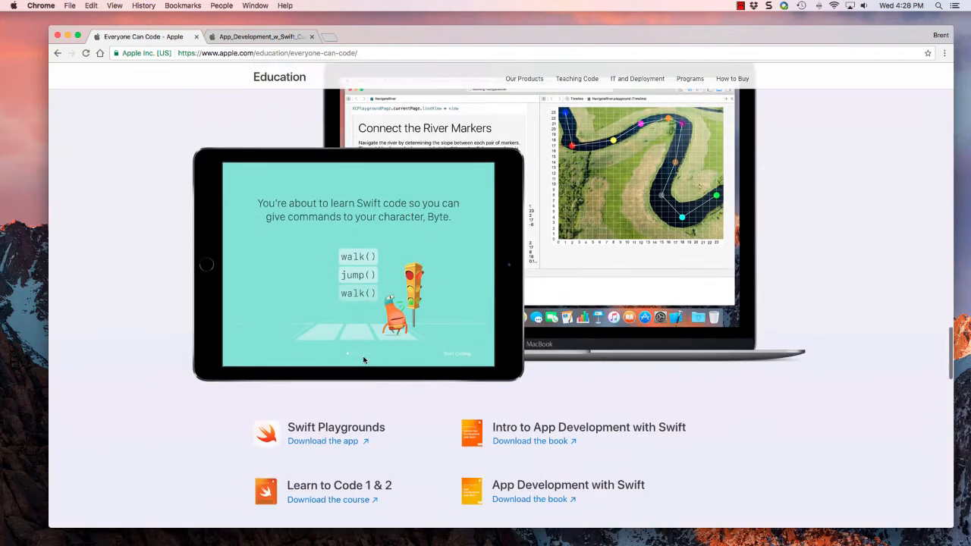
pyautogui.scroll(-3)
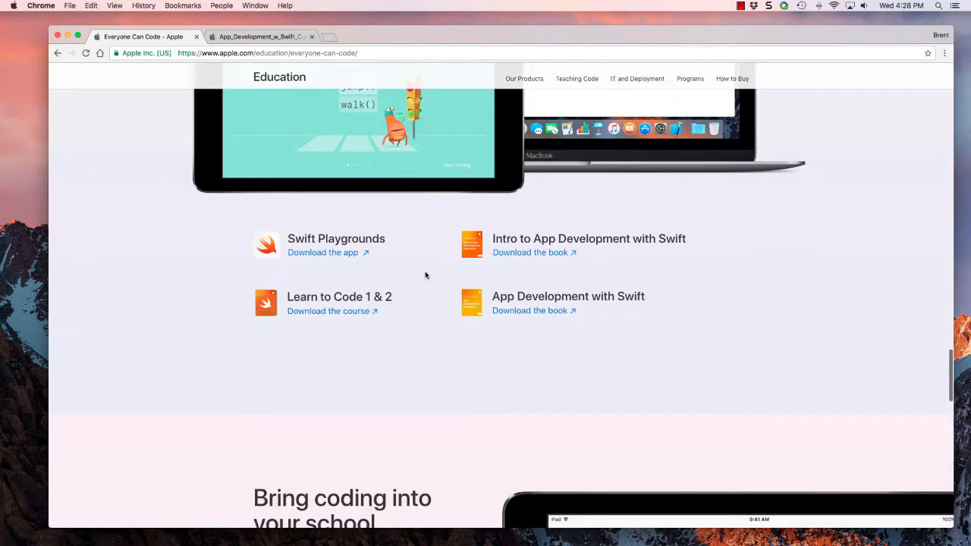
pyautogui.moveTo(488, 301)
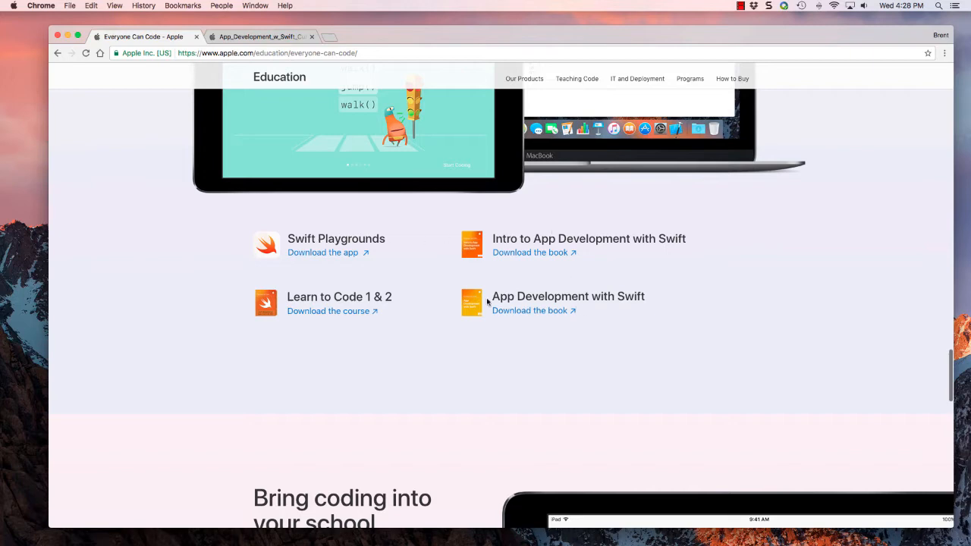
pyautogui.moveTo(382, 373)
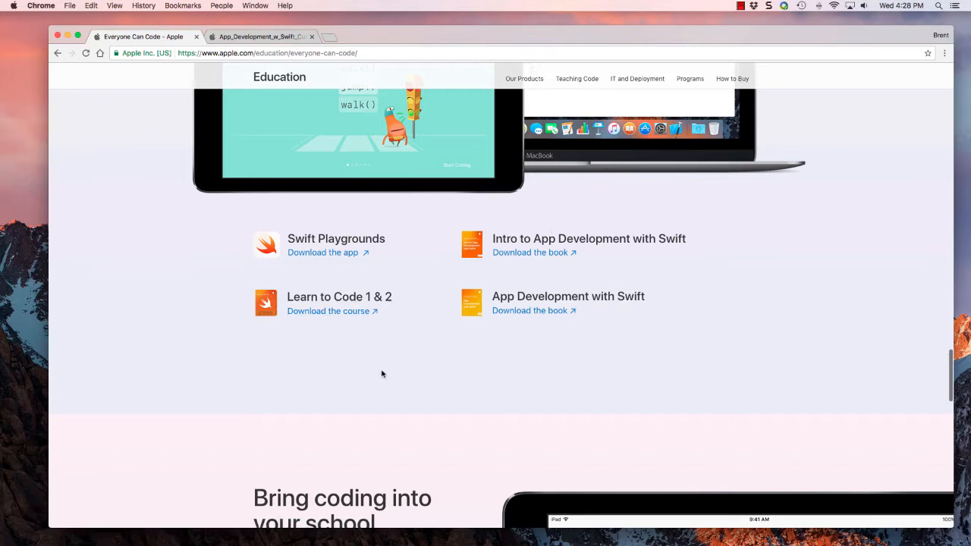
pyautogui.scroll(-3)
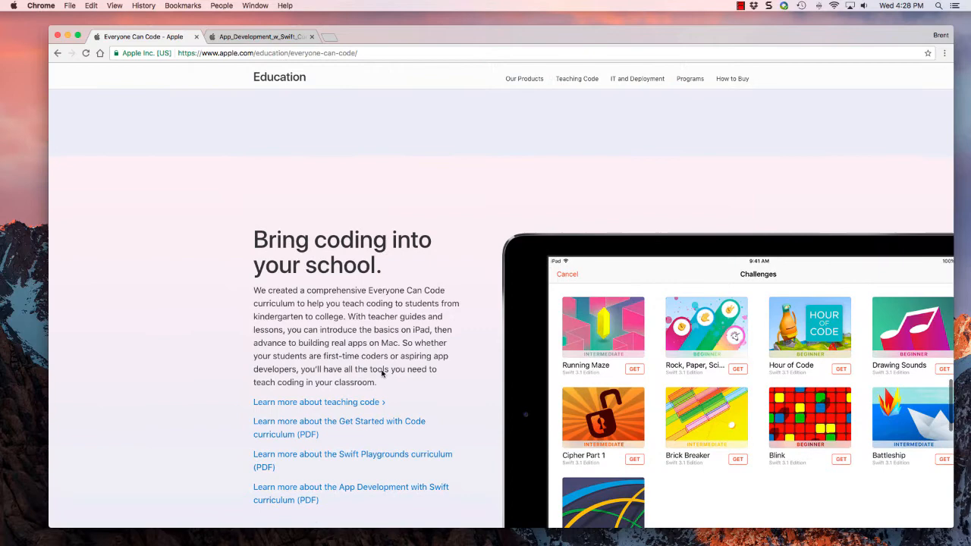
pyautogui.moveTo(285, 493)
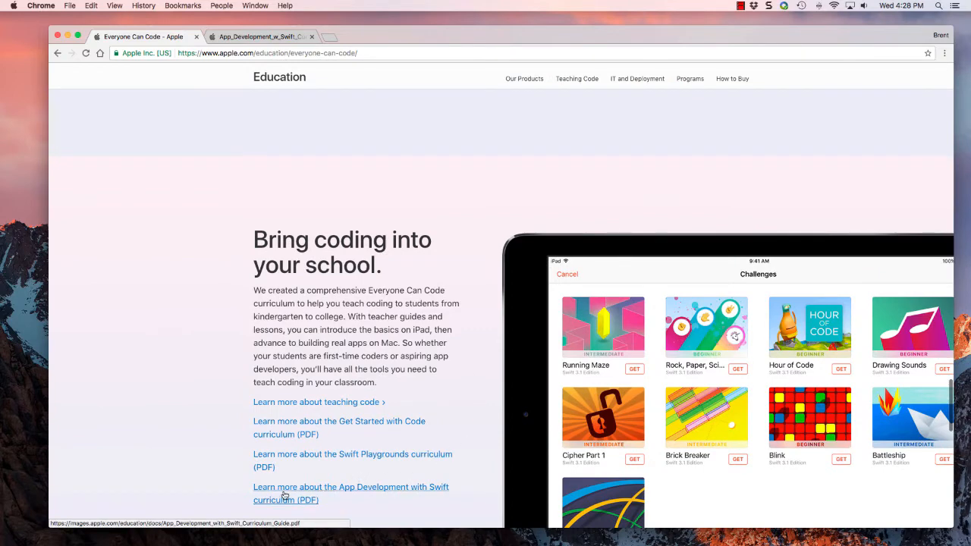
pyautogui.moveTo(309, 128)
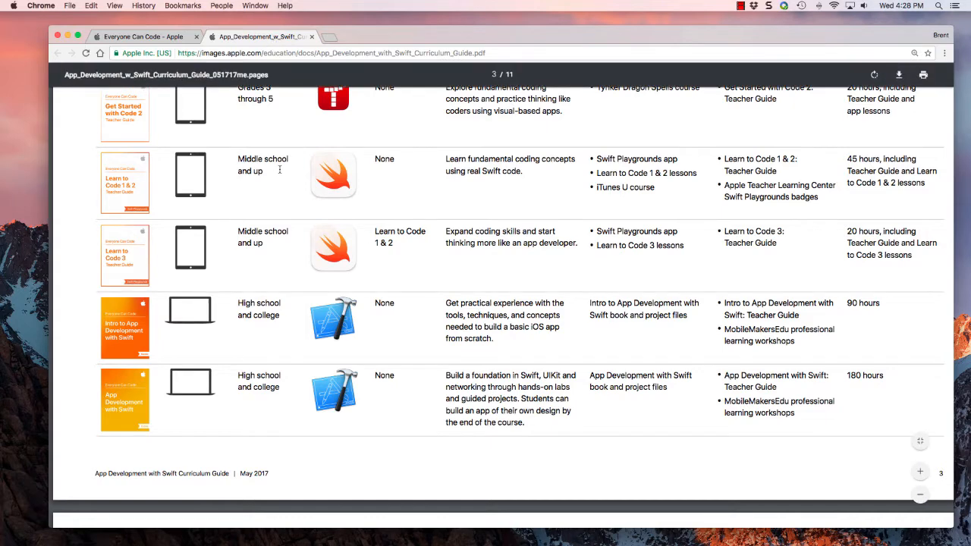
pyautogui.scroll(3)
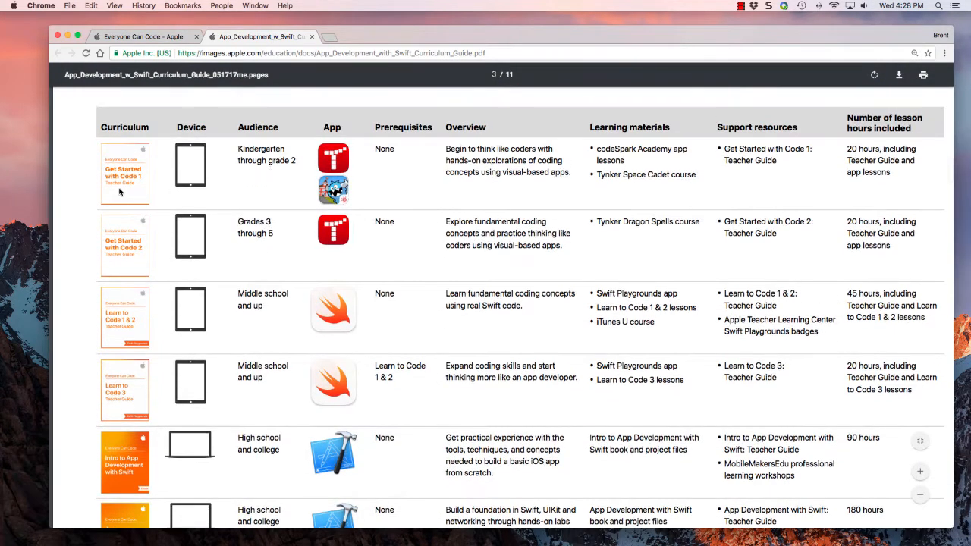
pyautogui.moveTo(287, 255)
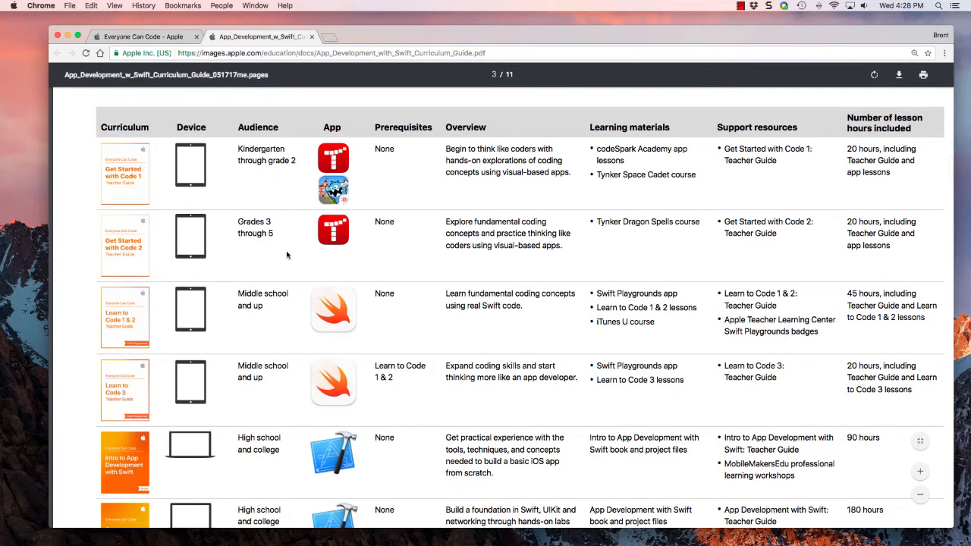
pyautogui.scroll(-3)
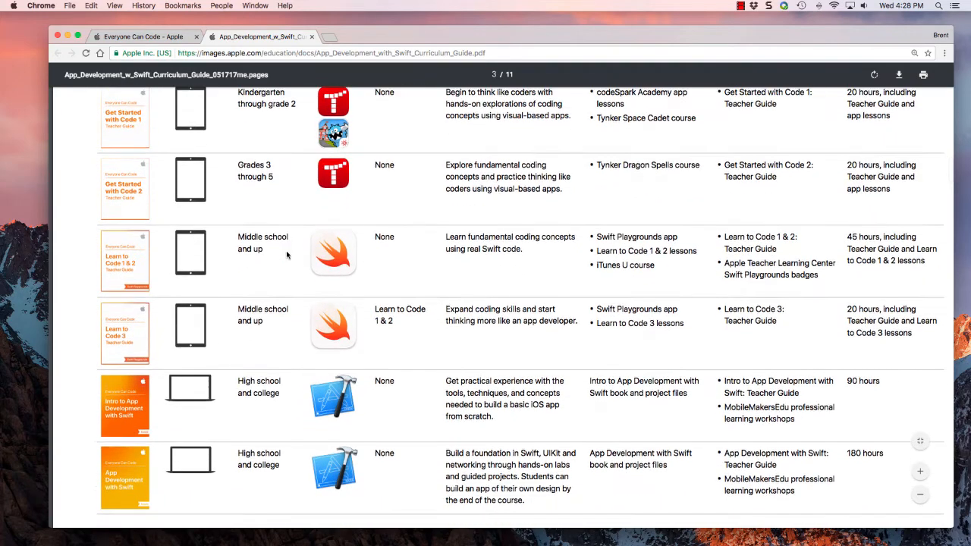
pyautogui.scroll(-3)
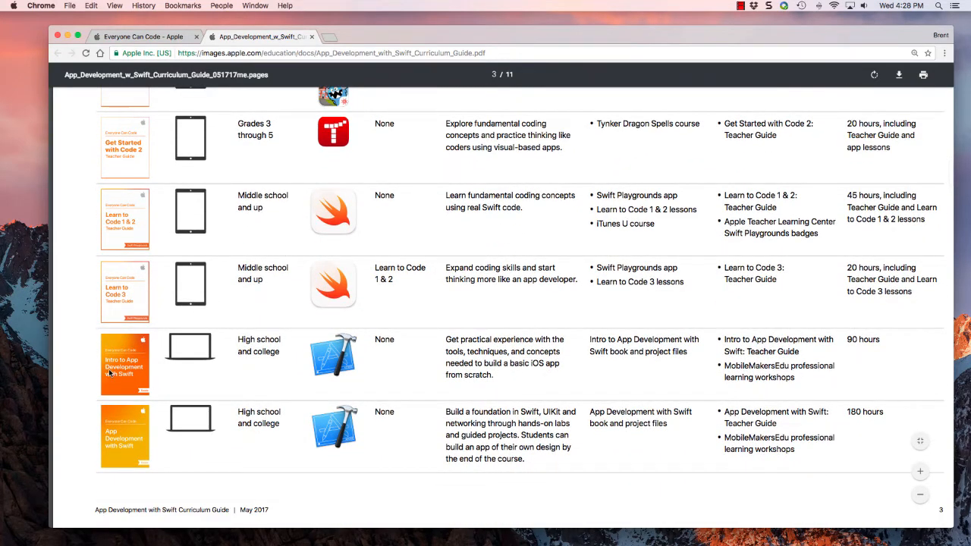
pyautogui.moveTo(200, 370)
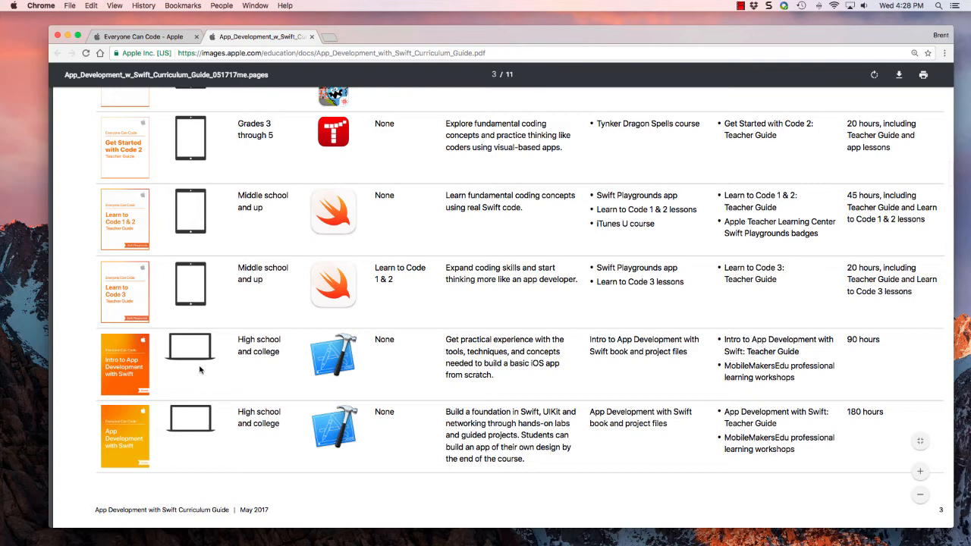
pyautogui.moveTo(254, 372)
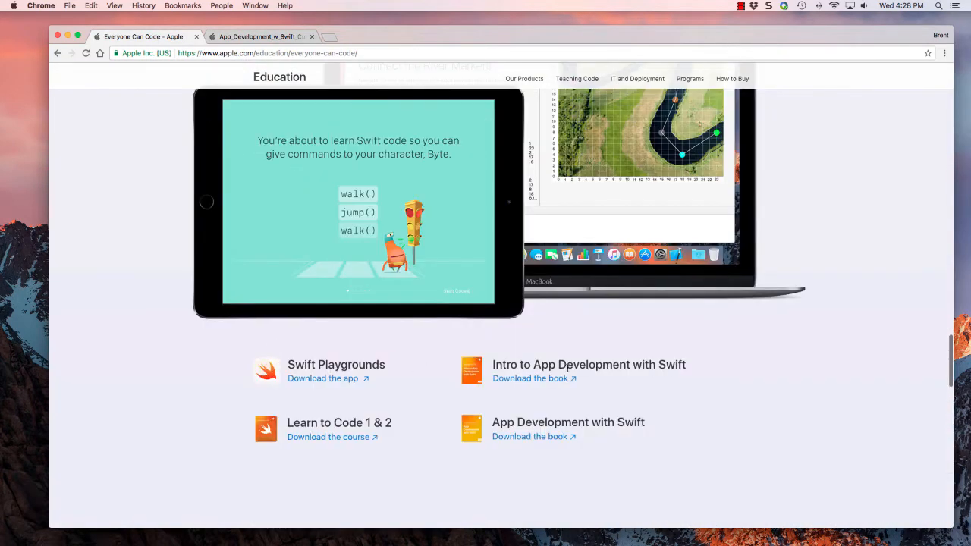
pyautogui.moveTo(438, 415)
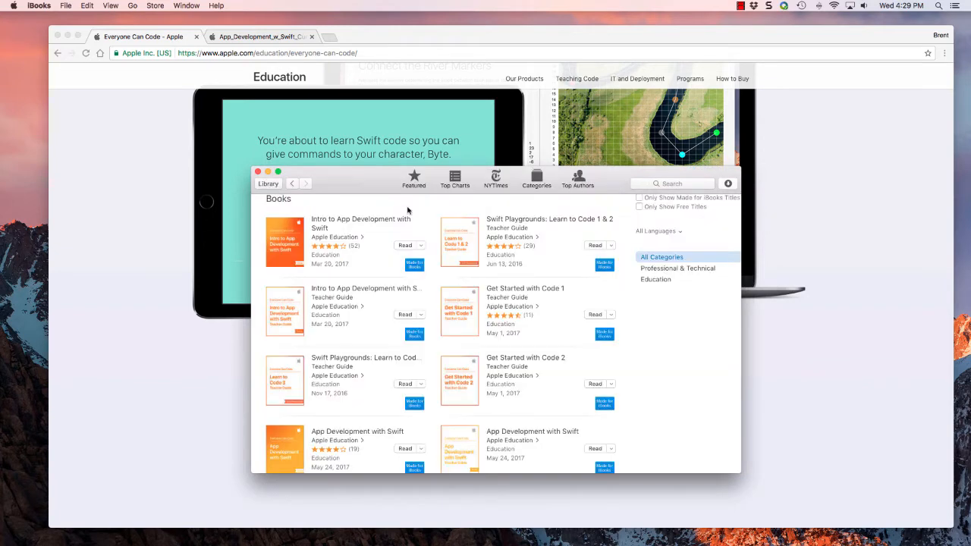
# Show the Apple Education store results listing the Swift app development books
pyautogui.click(670, 182)
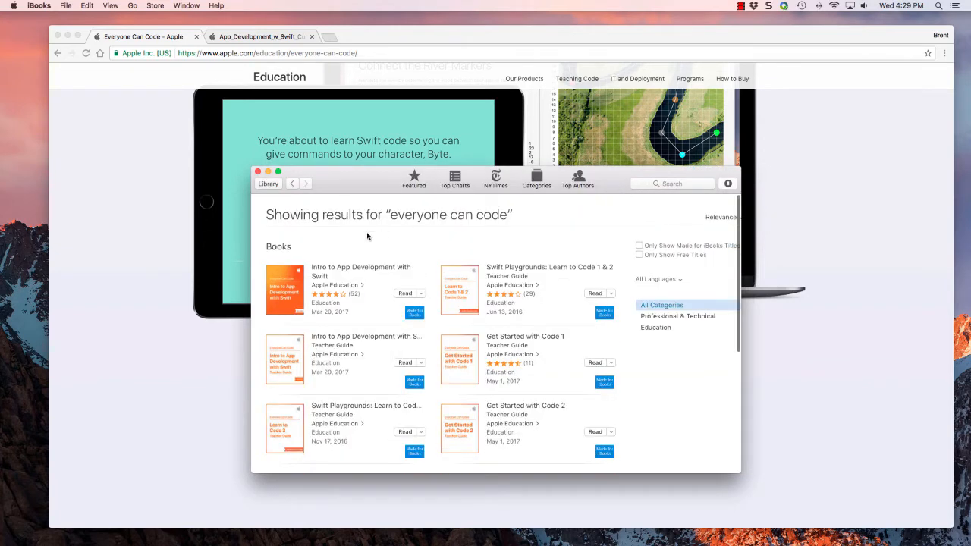
pyautogui.moveTo(340, 267)
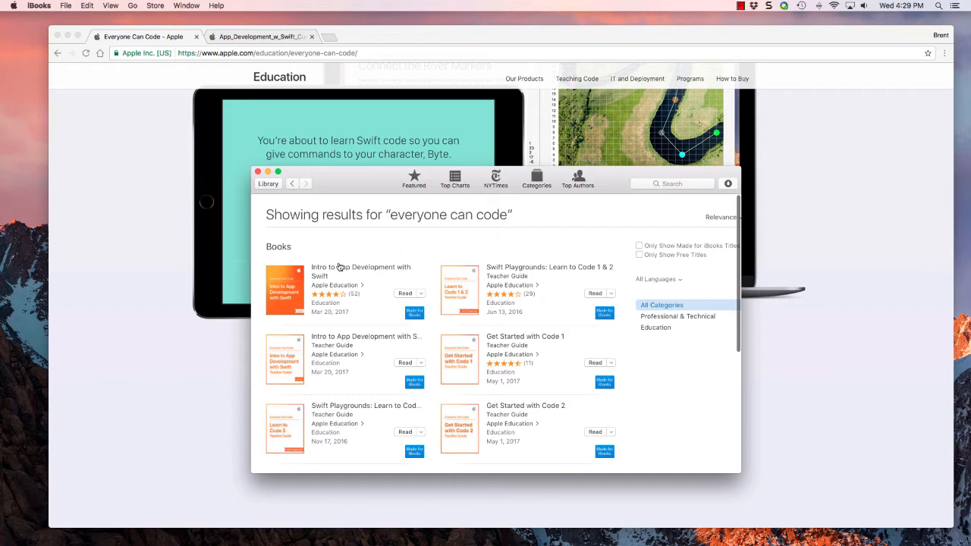
pyautogui.scroll(-3)
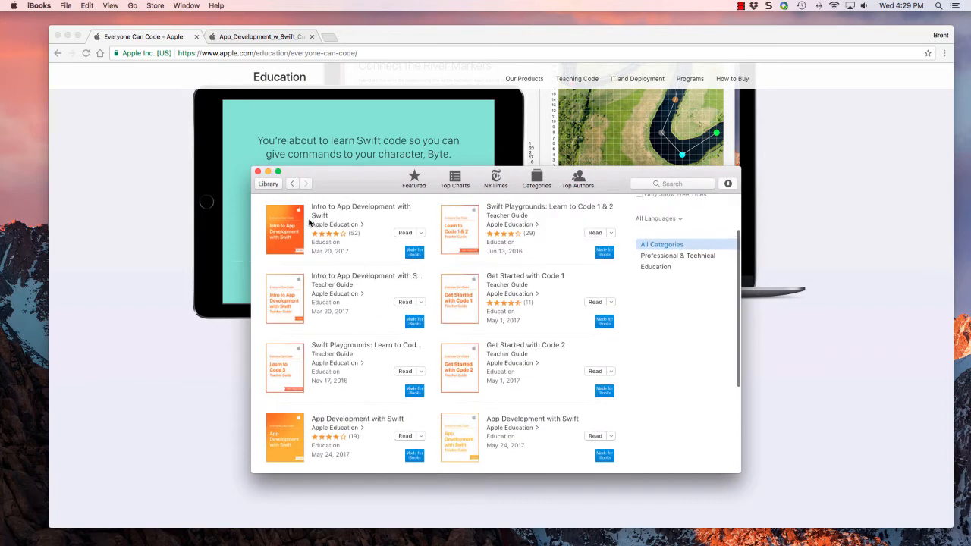
pyautogui.moveTo(361, 209)
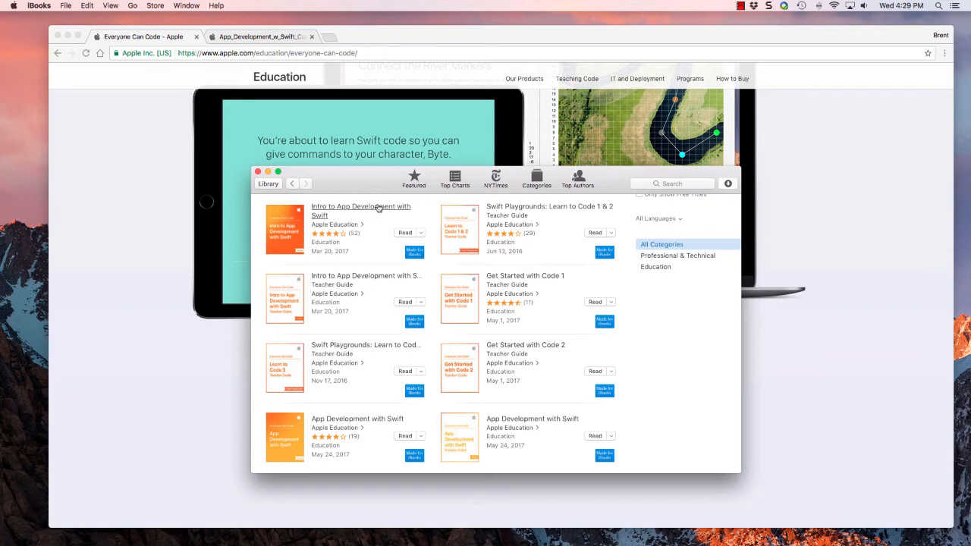
pyautogui.moveTo(375, 259)
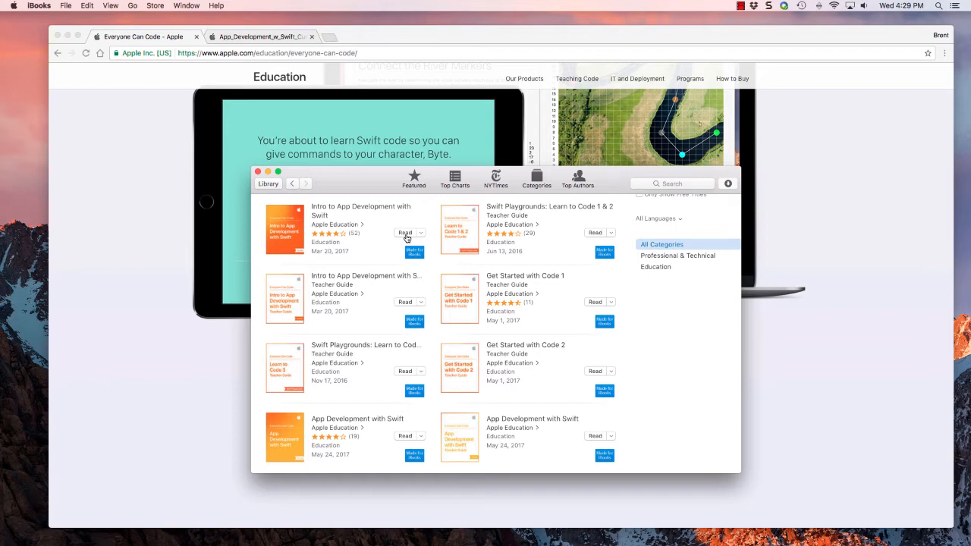
# Read Intro to App Development with Swift and turn past Welcome to the Getting started page
pyautogui.click(405, 232)
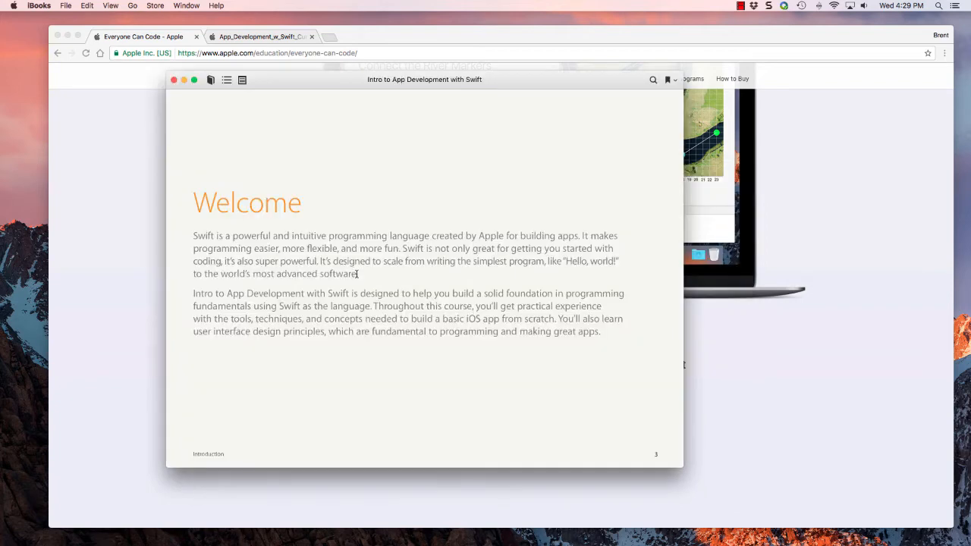
pyautogui.moveTo(650, 294)
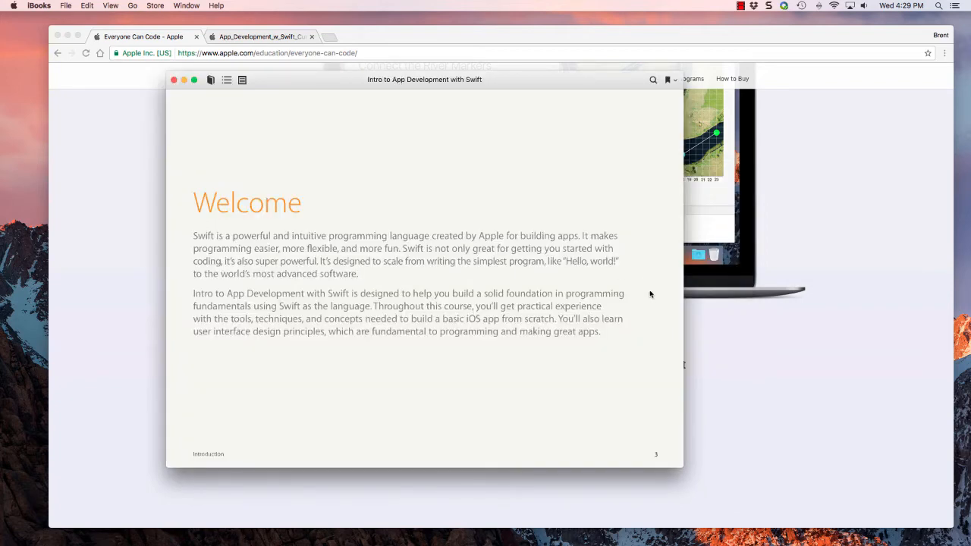
pyautogui.moveTo(674, 273)
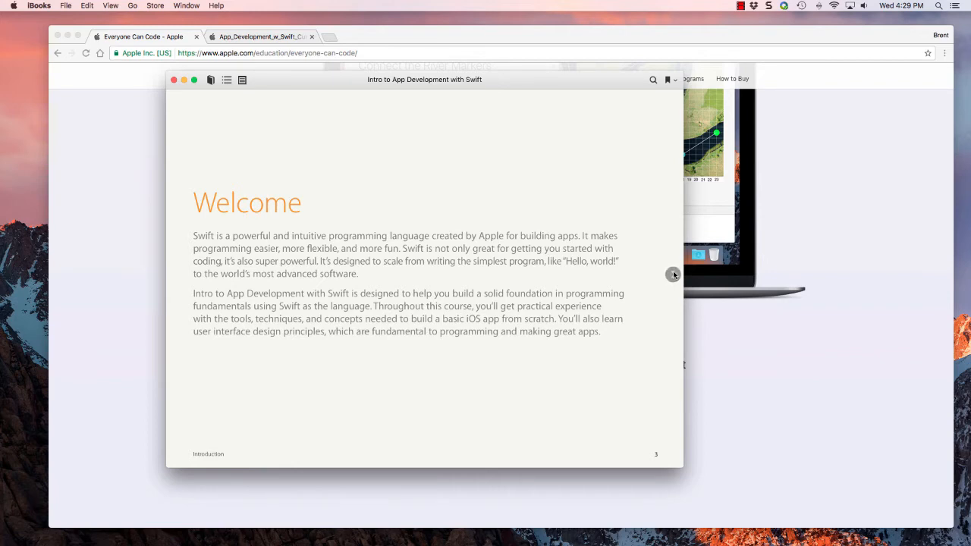
pyautogui.click(674, 273)
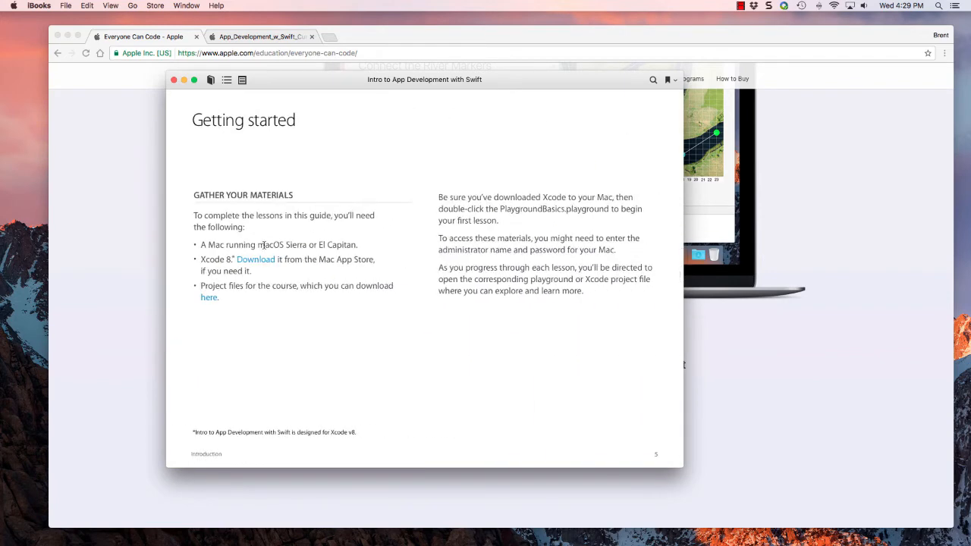
pyautogui.moveTo(303, 131)
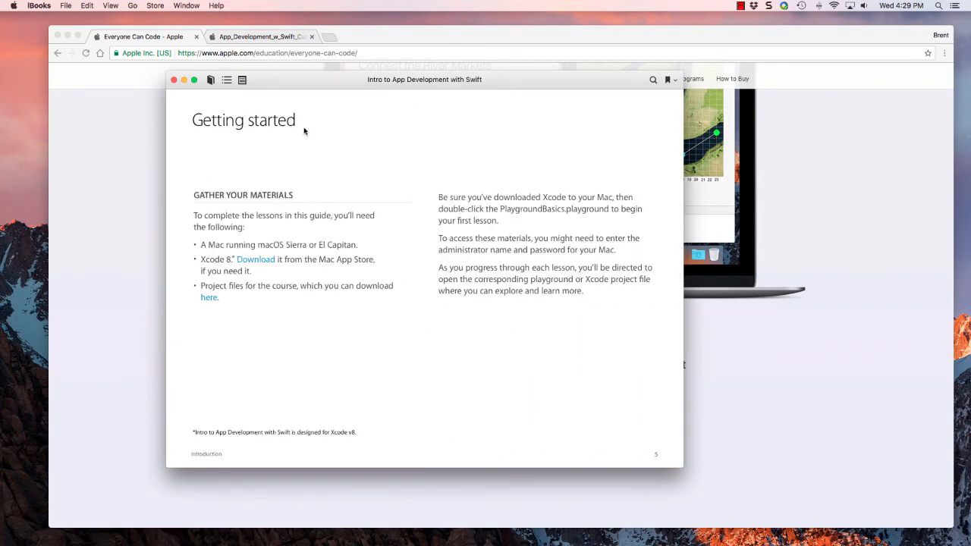
pyautogui.moveTo(207, 234)
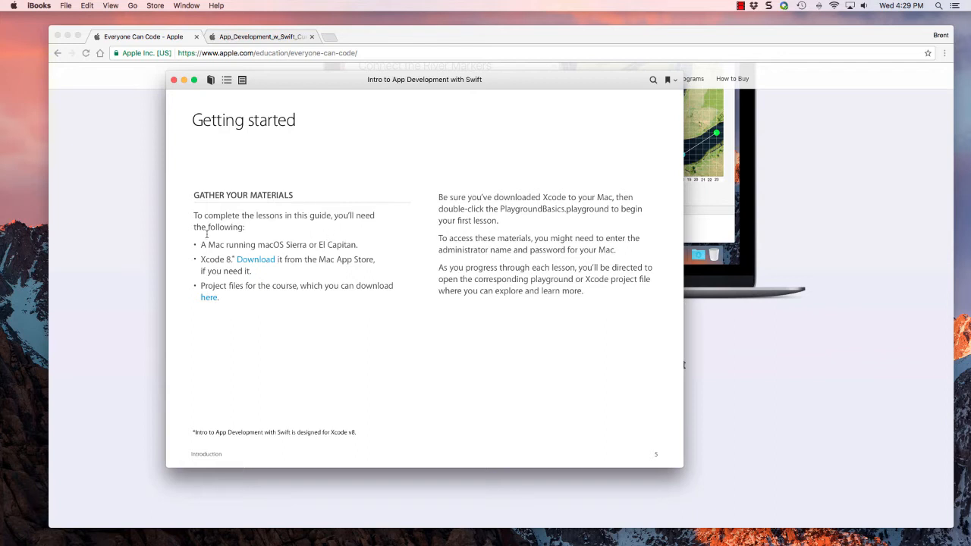
pyautogui.moveTo(213, 243)
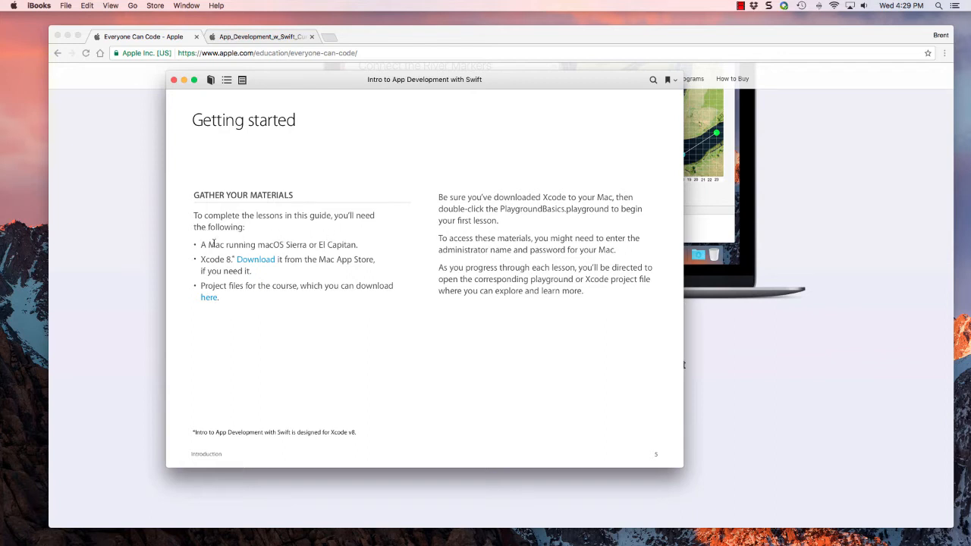
pyautogui.moveTo(370, 251)
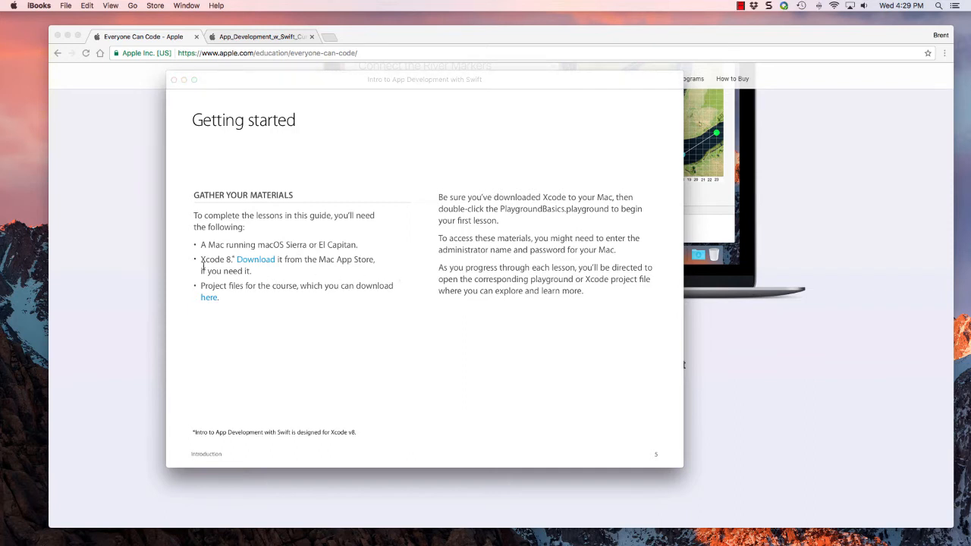
pyautogui.moveTo(293, 299)
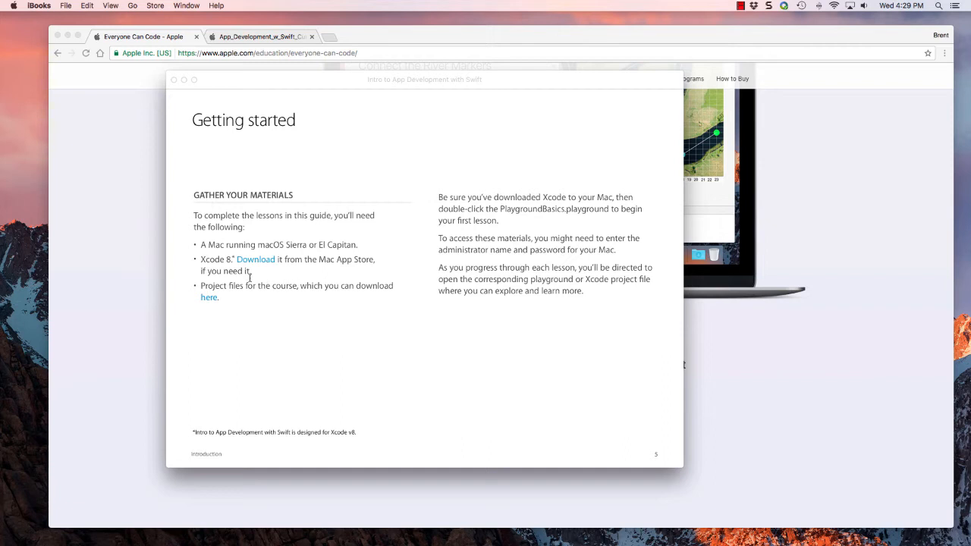
pyautogui.moveTo(279, 285)
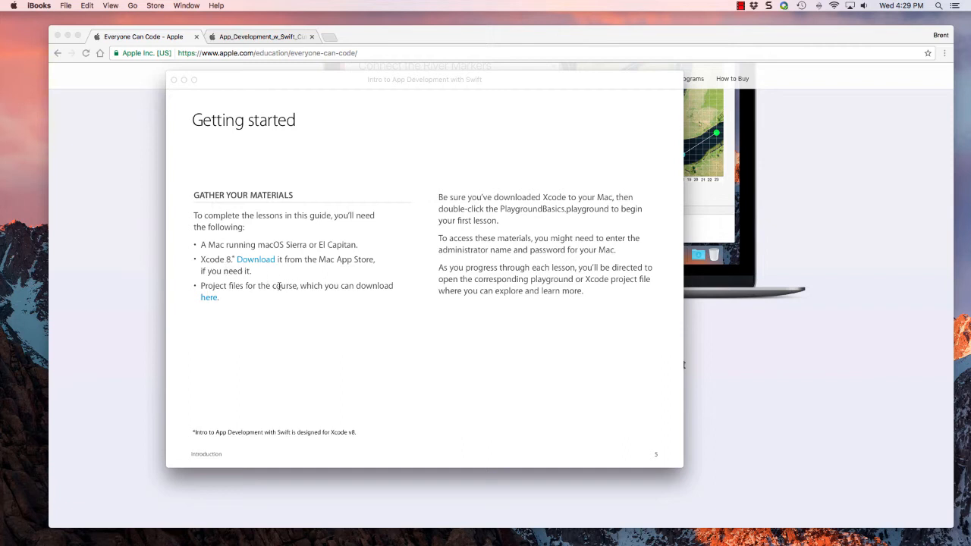
pyautogui.moveTo(263, 305)
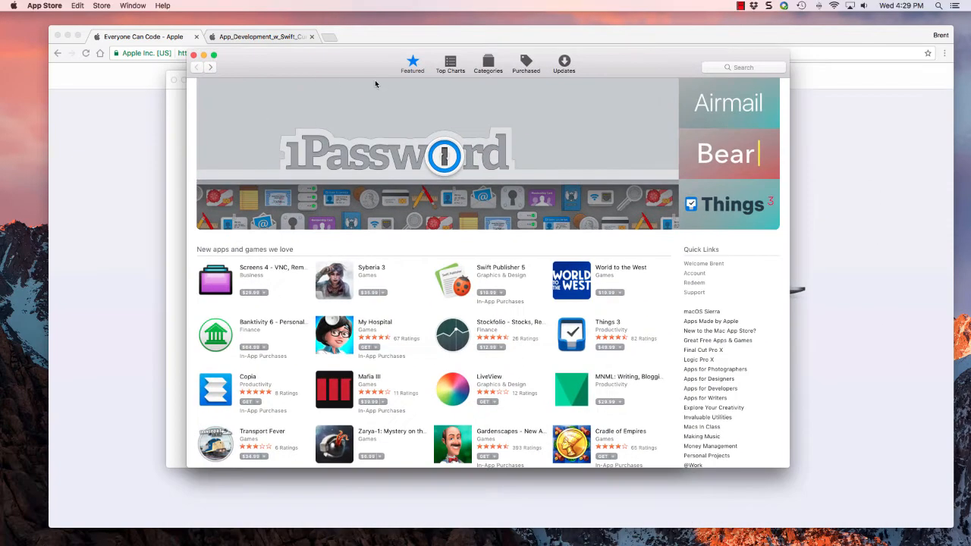
# Search the App Store for 'xcode' and land on the Xcode product page
pyautogui.click(744, 67)
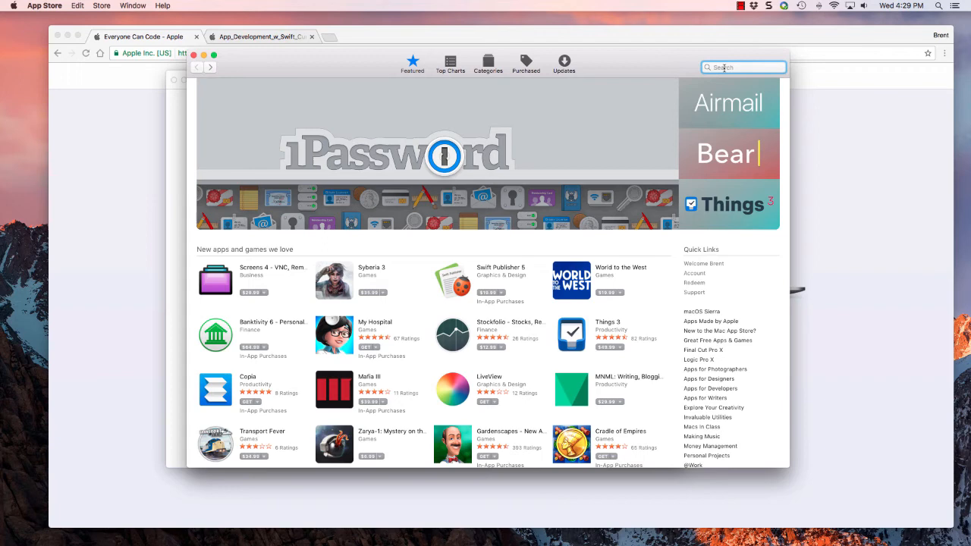
pyautogui.write('xcode')
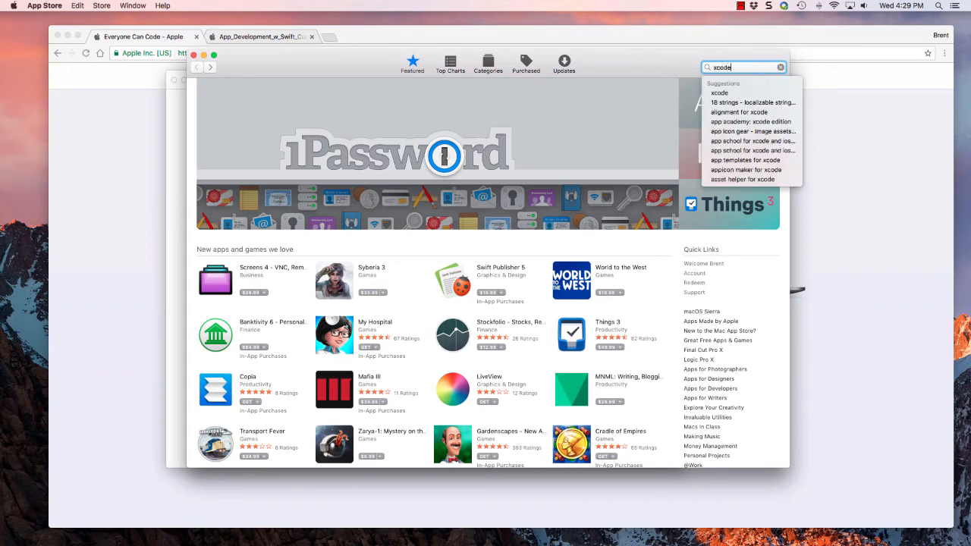
pyautogui.click(720, 93)
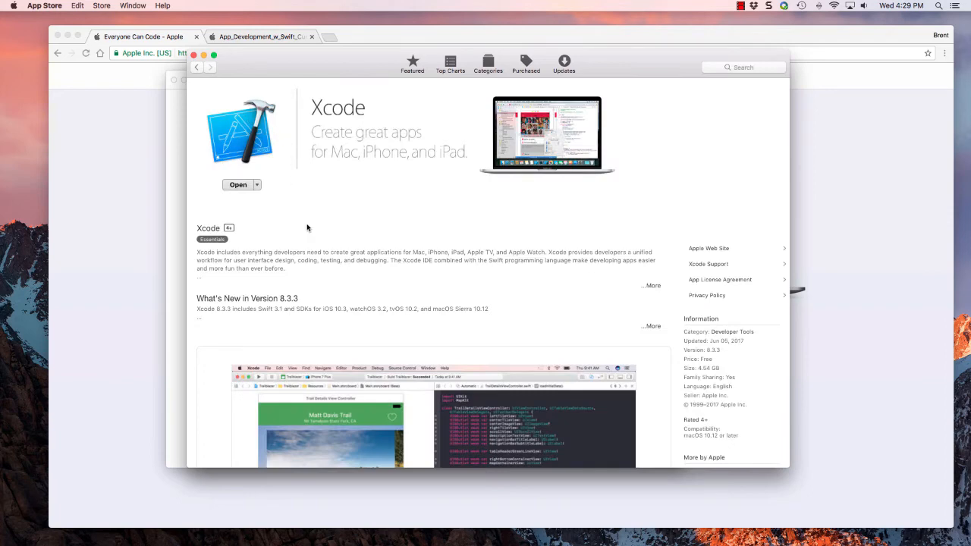
pyautogui.moveTo(292, 241)
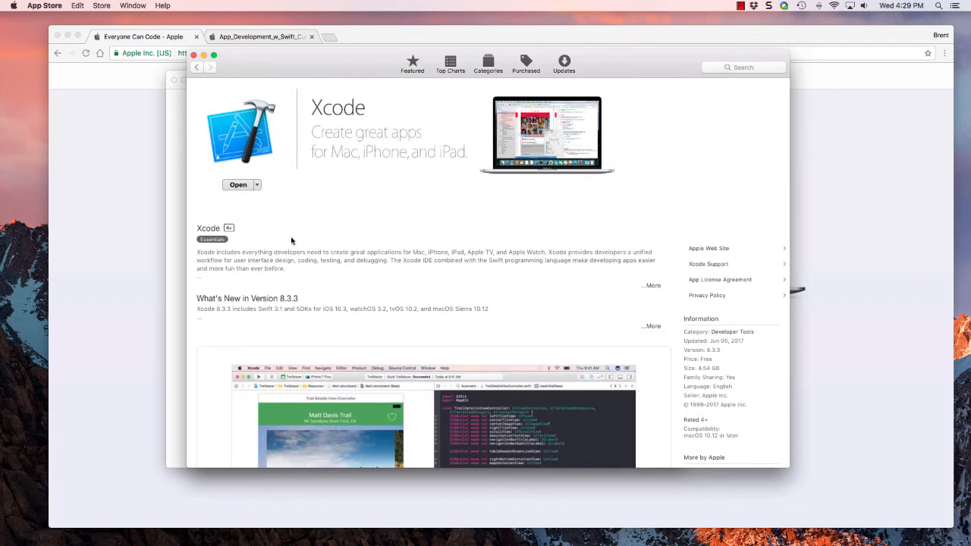
pyautogui.moveTo(273, 216)
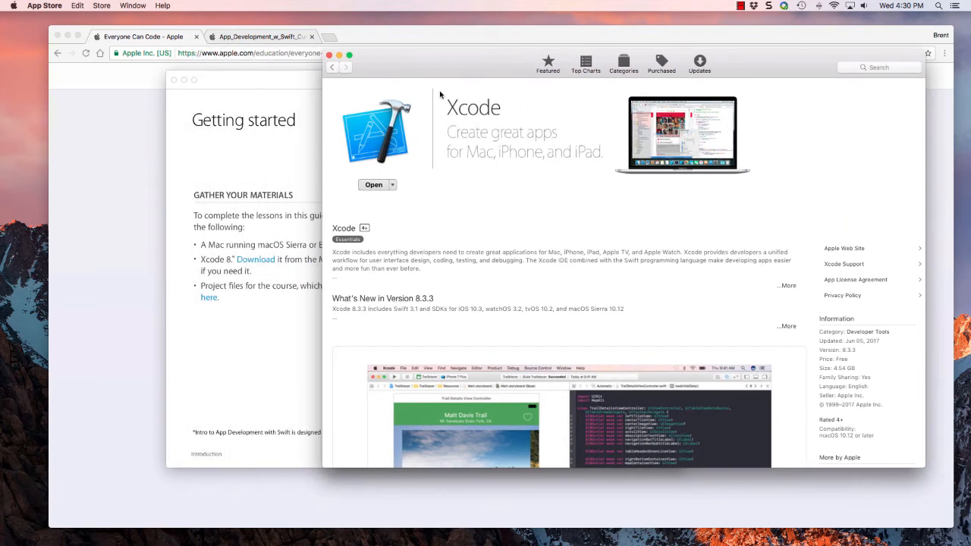
pyautogui.moveTo(440, 94)
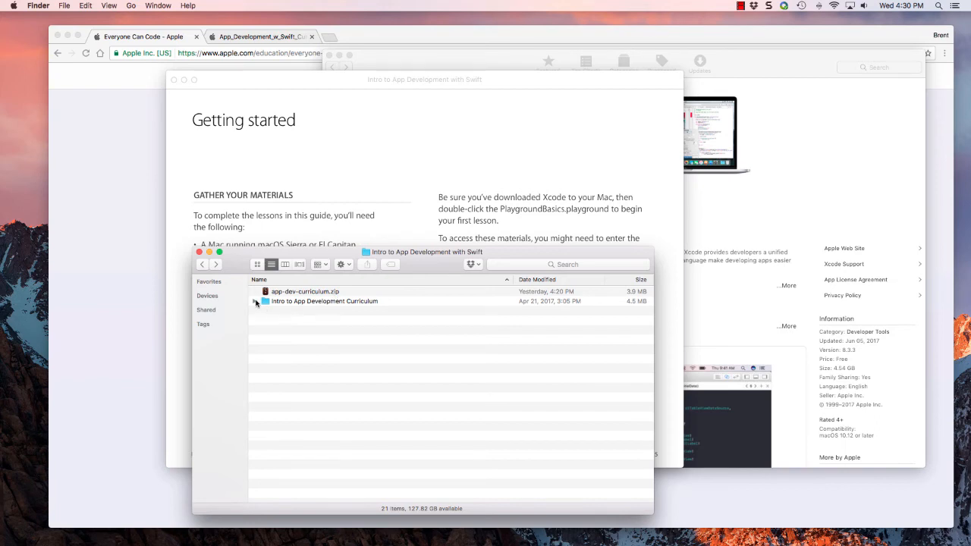
# Expand the Intro to App Development Curriculum folder to list its lesson playgrounds
pyautogui.click(255, 300)
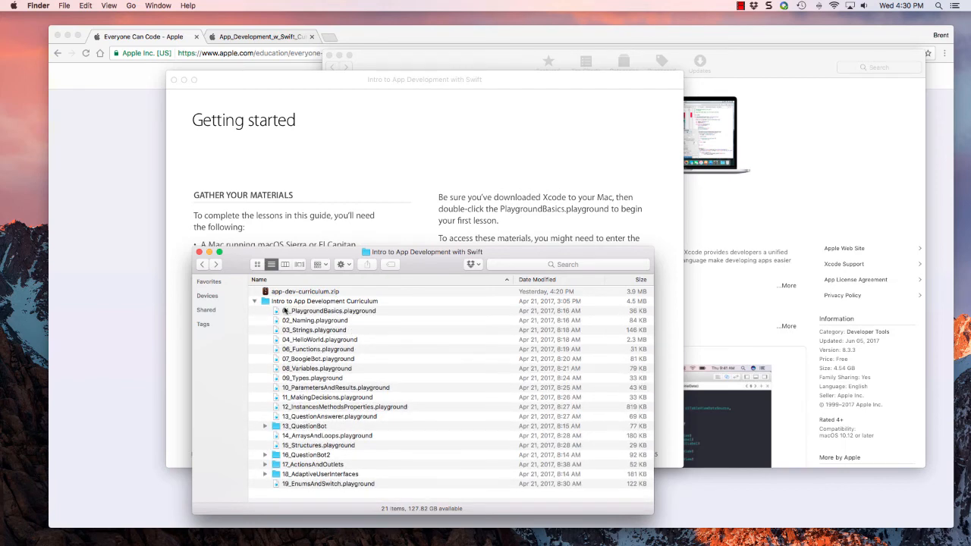
pyautogui.moveTo(419, 382)
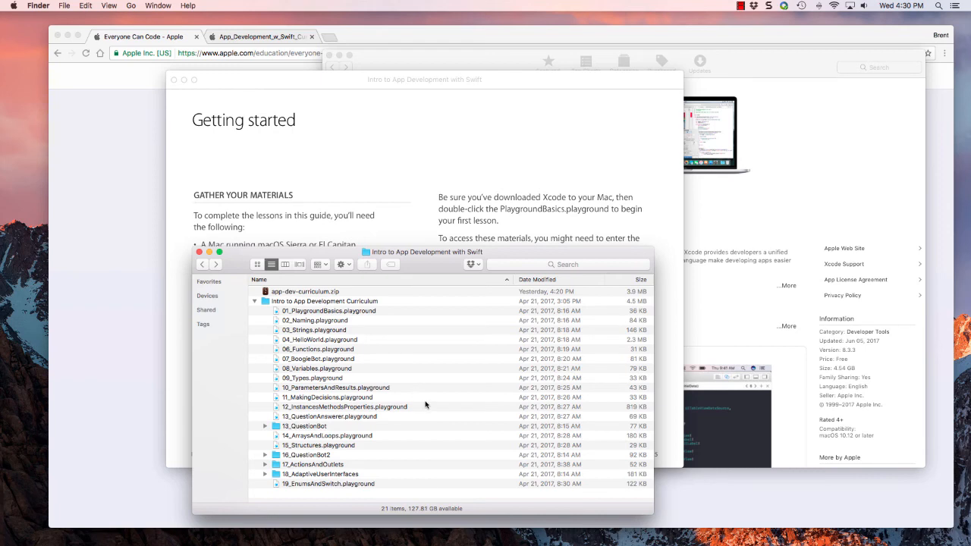
pyautogui.moveTo(340, 336)
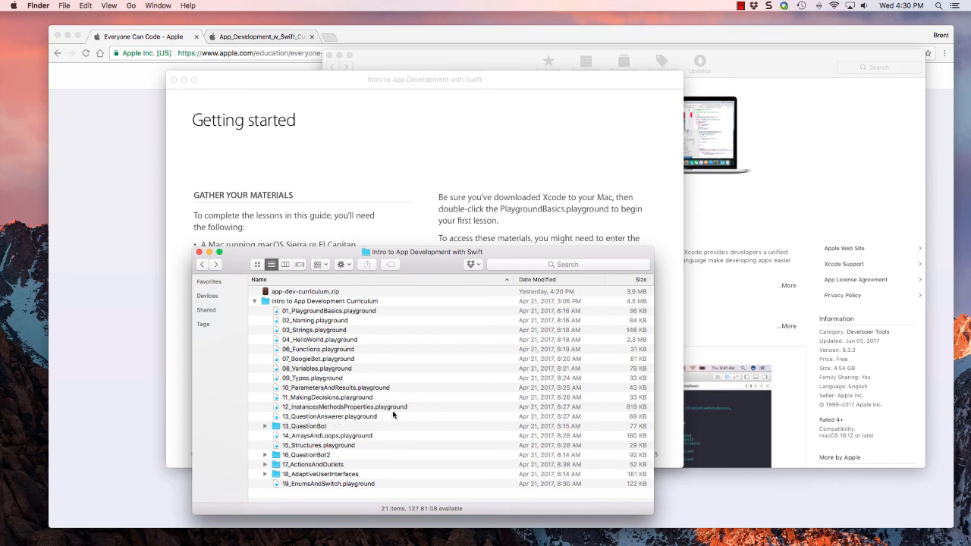
pyautogui.moveTo(403, 385)
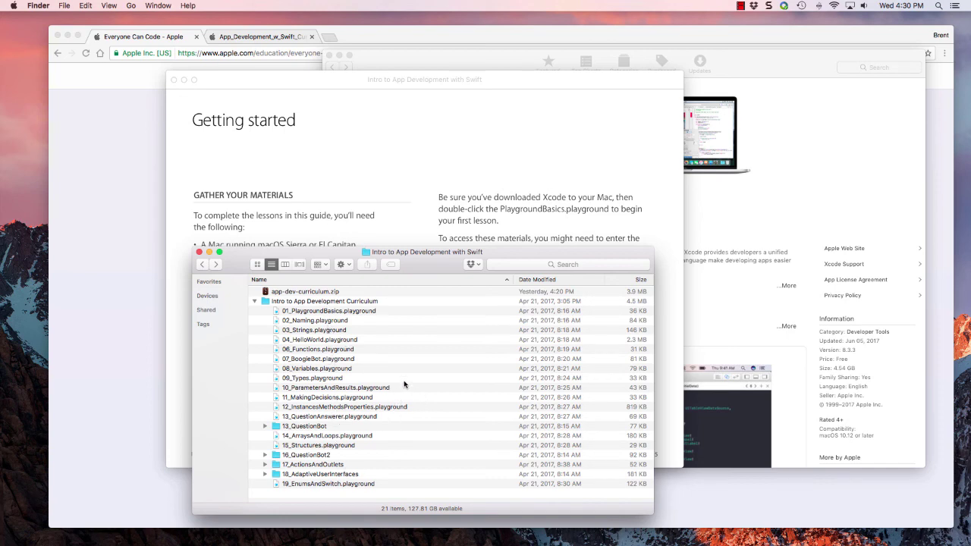